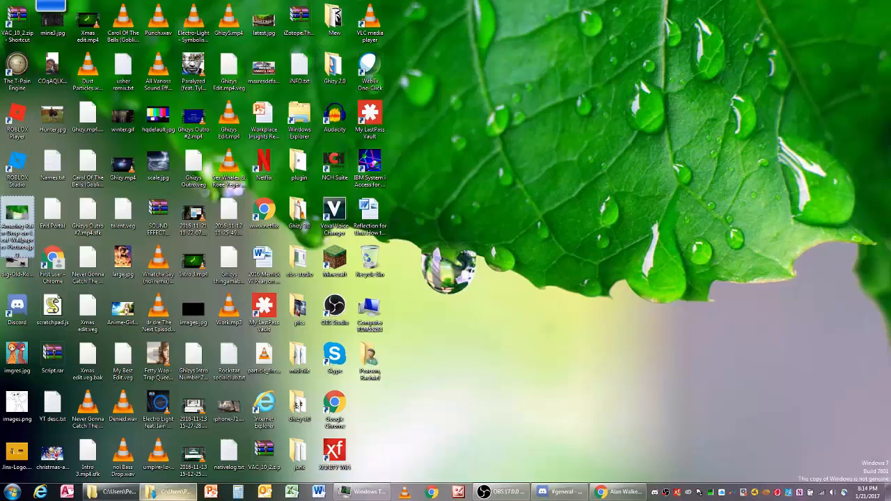
Drag the Voxal Voice Changer shortcut onto the empty wallpaper right of the icon grid.
left_click(158, 312)
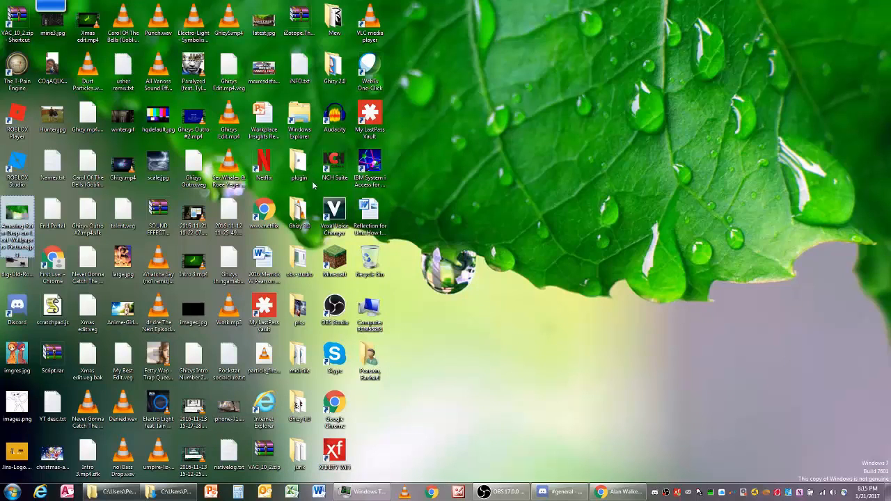
left_click(52, 167)
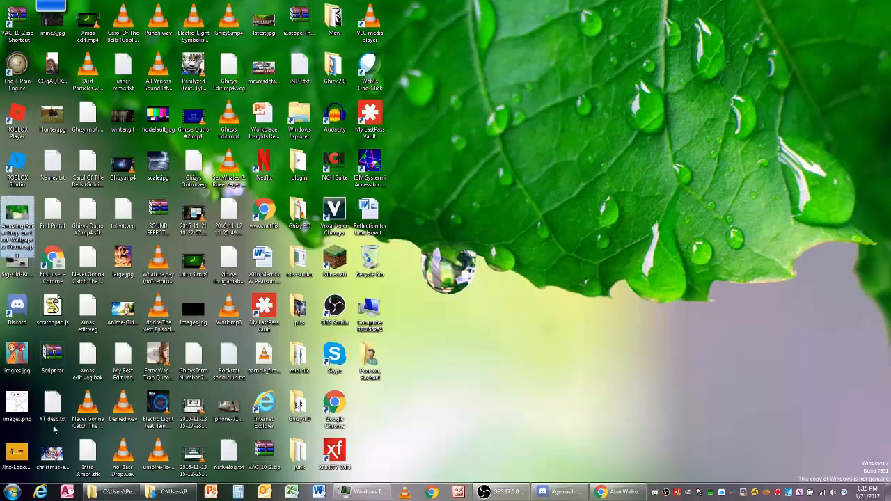
mouse_move(476, 235)
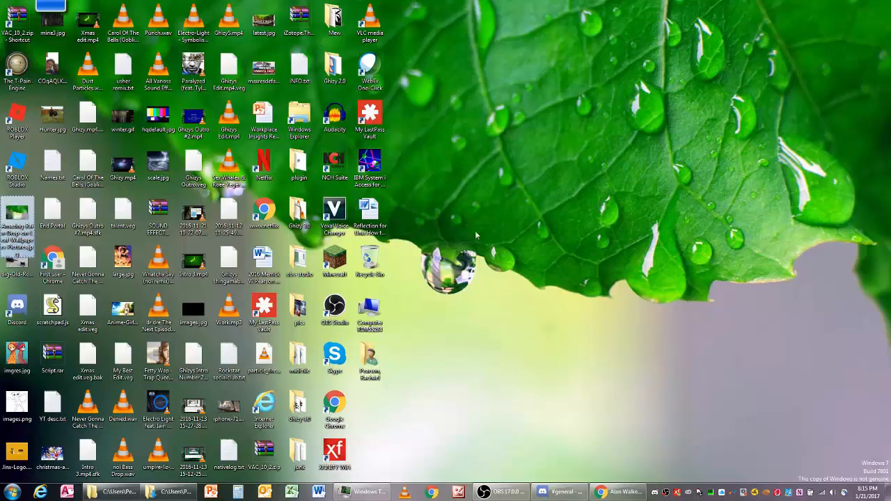
right_click(477, 235)
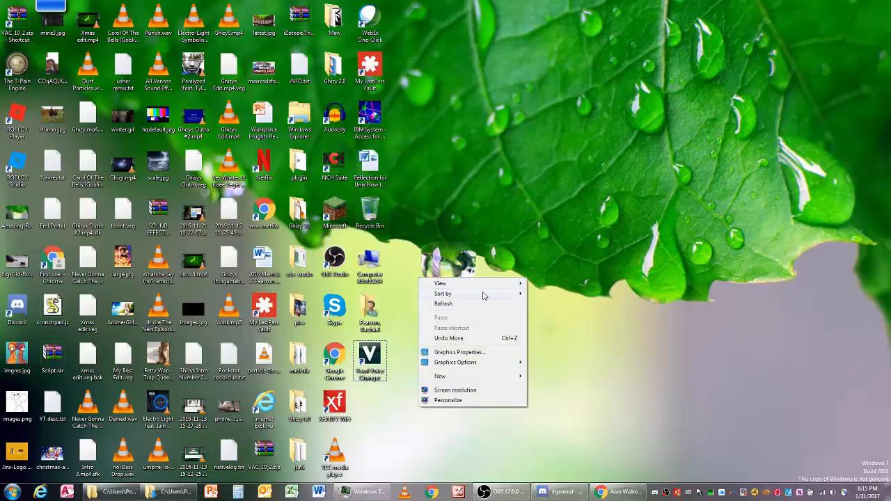
left_click(440, 284)
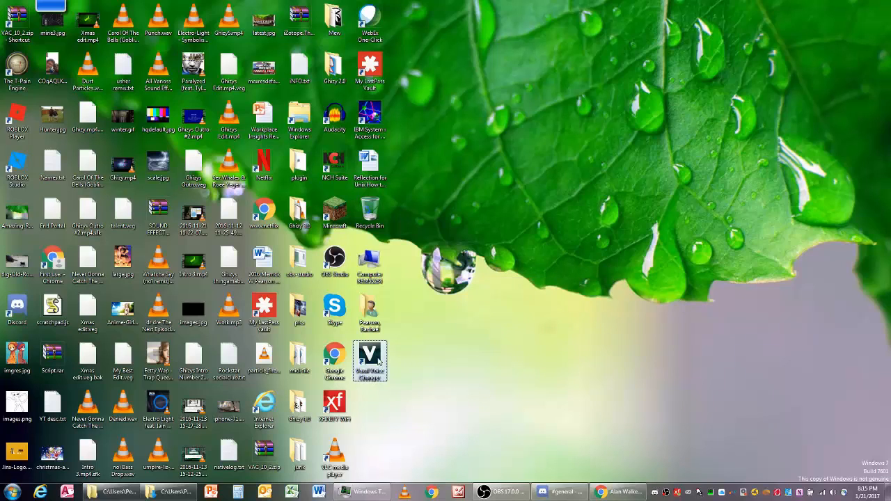
left_click_drag(370, 360, 722, 312)
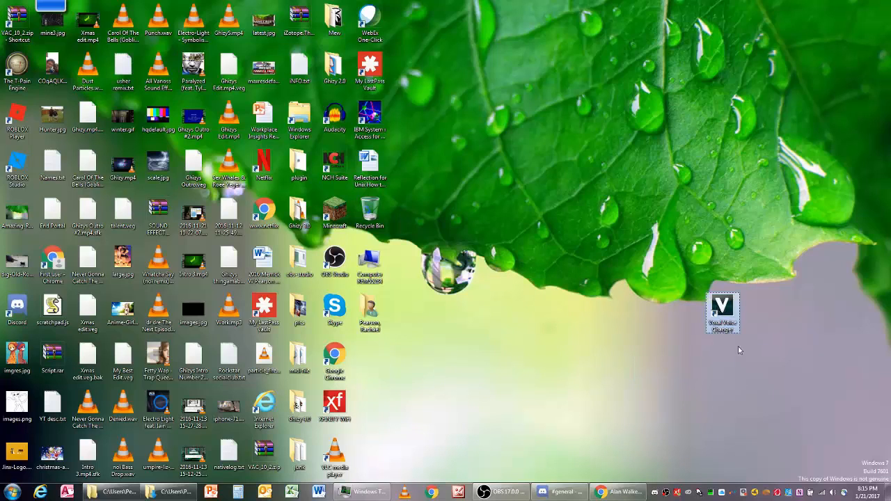
left_click_drag(722, 313, 581, 167)
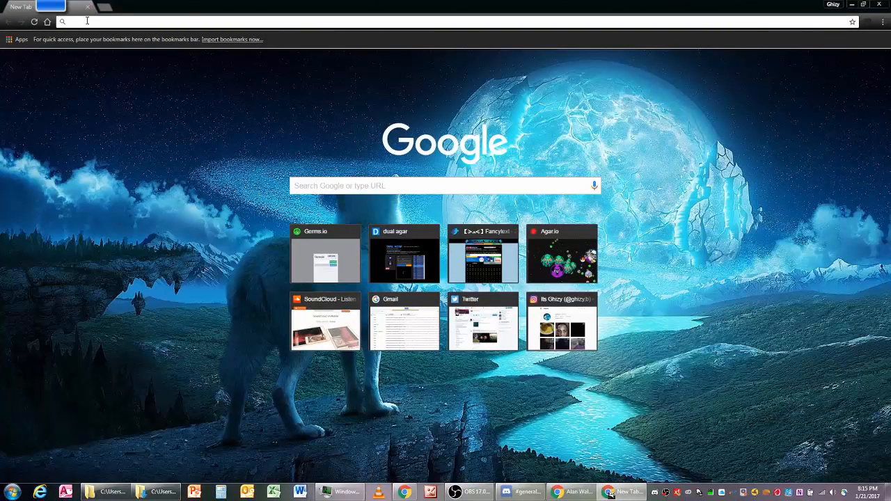
Download vdsetup (1).exe from nchsoftware.com/voicechanger, then minimize Chrome.
type("http://www.nchsoftware.com/voicechanger/")
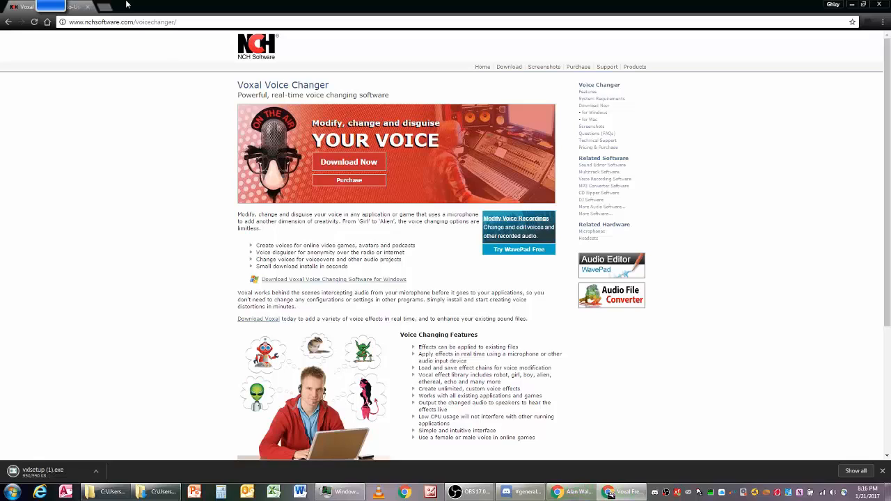
mouse_move(557, 481)
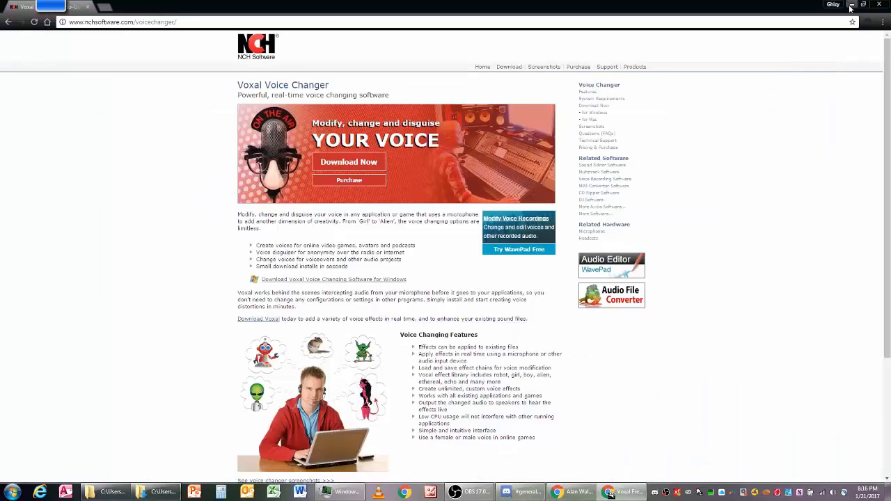
left_click(851, 5)
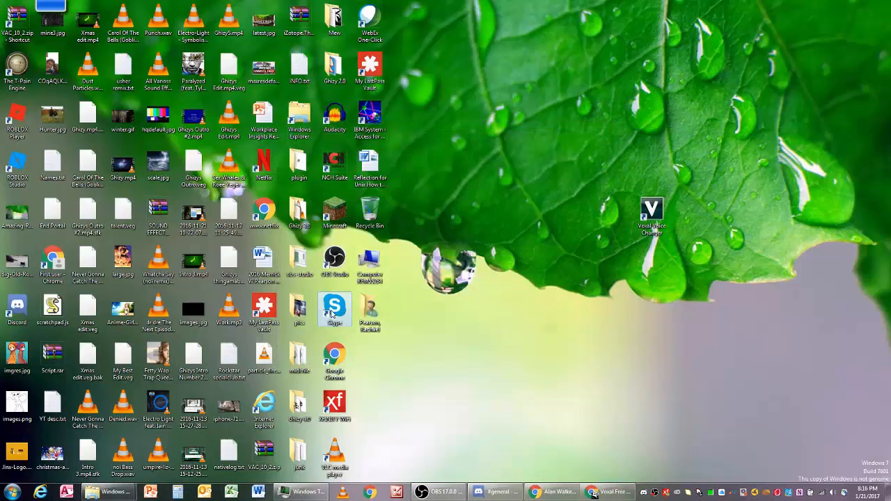
Start Skype from its desktop icon, clear its tray notice, and select the Voxal shortcut.
double_click(335, 309)
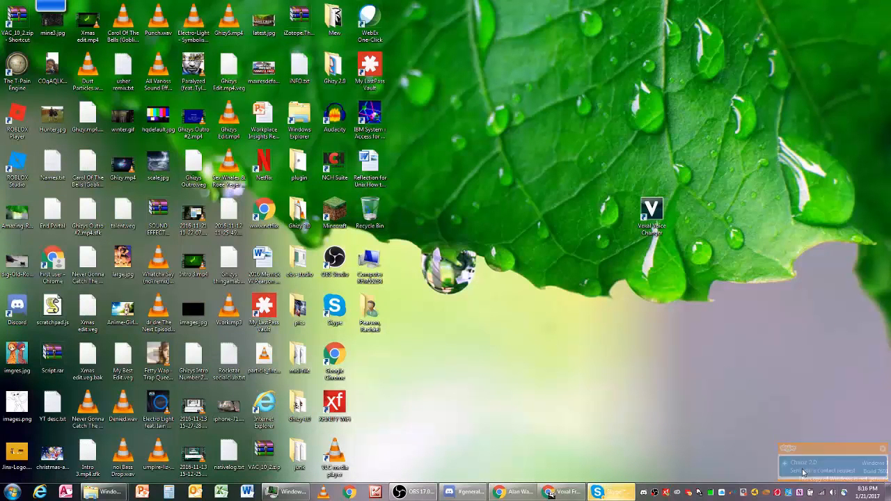
left_click(602, 492)
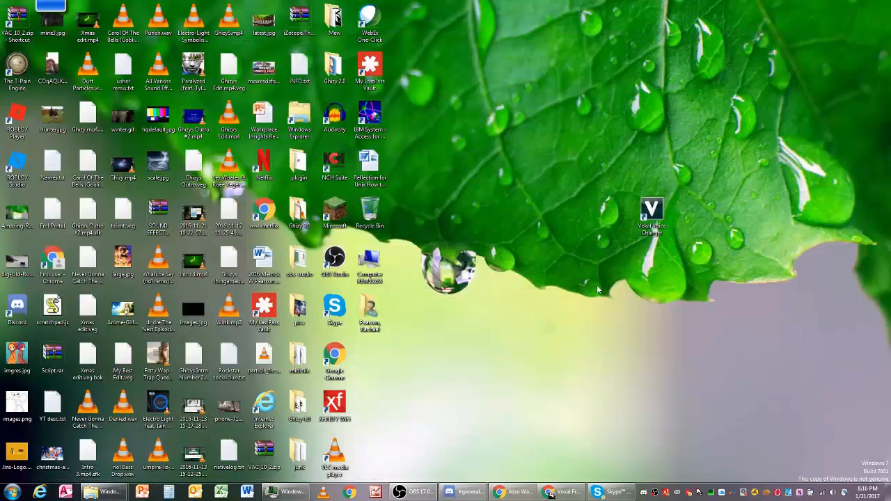
left_click(651, 215)
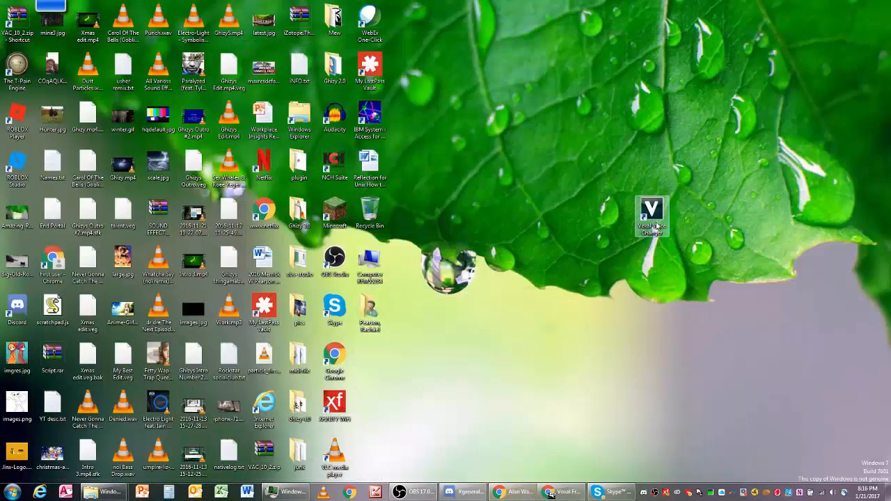
mouse_move(658, 226)
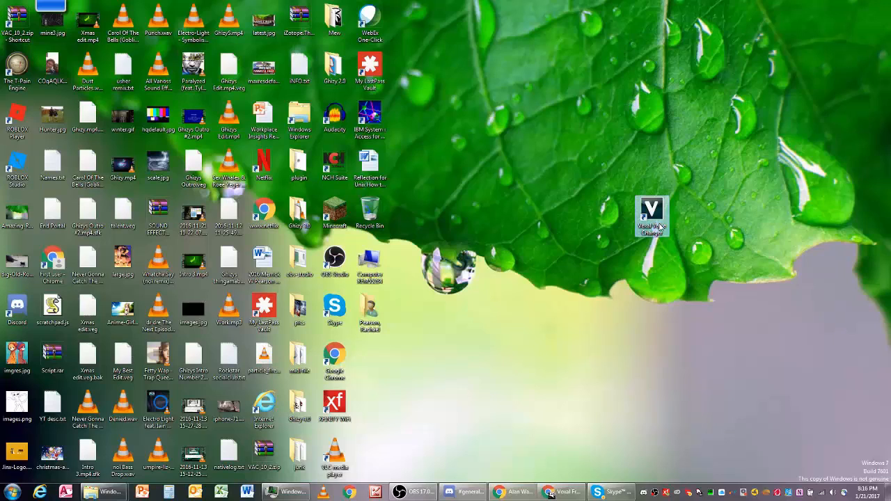
Launch Voxal and pick Chipmunk under Strange & Silly after briefly trying Lost in Space.
double_click(651, 212)
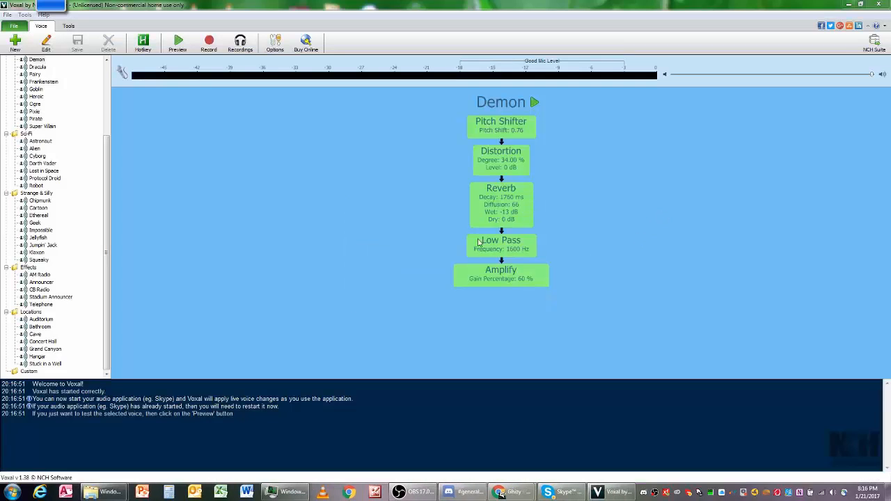
mouse_move(591, 272)
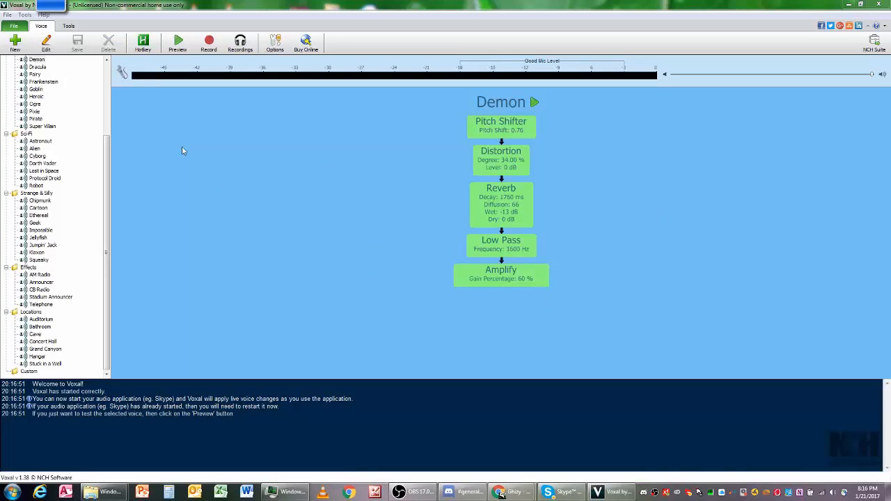
mouse_move(341, 91)
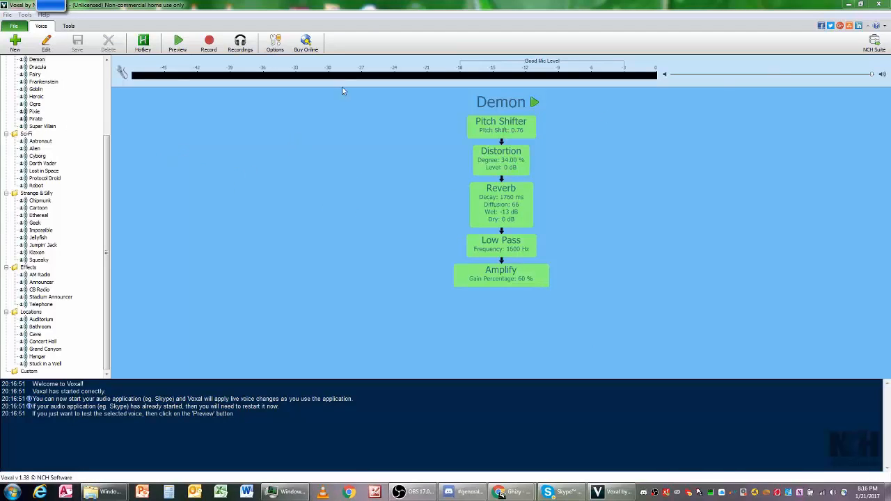
mouse_move(823, 316)
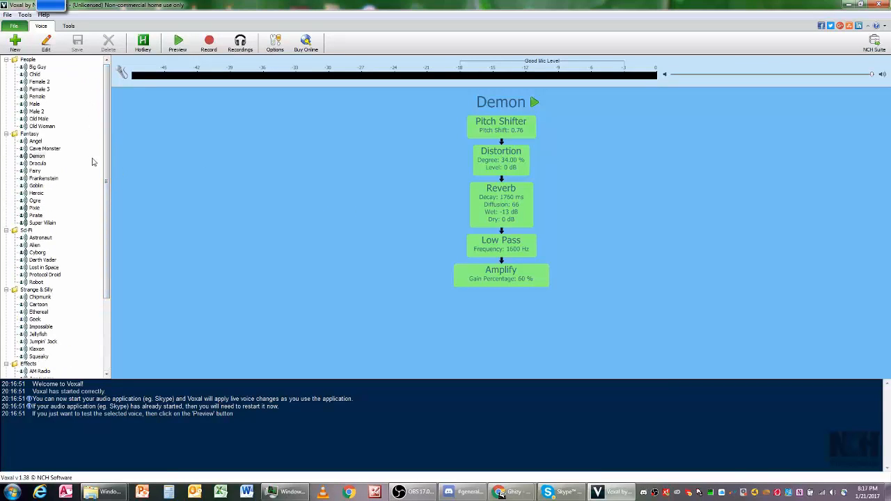
scroll("down", 3)
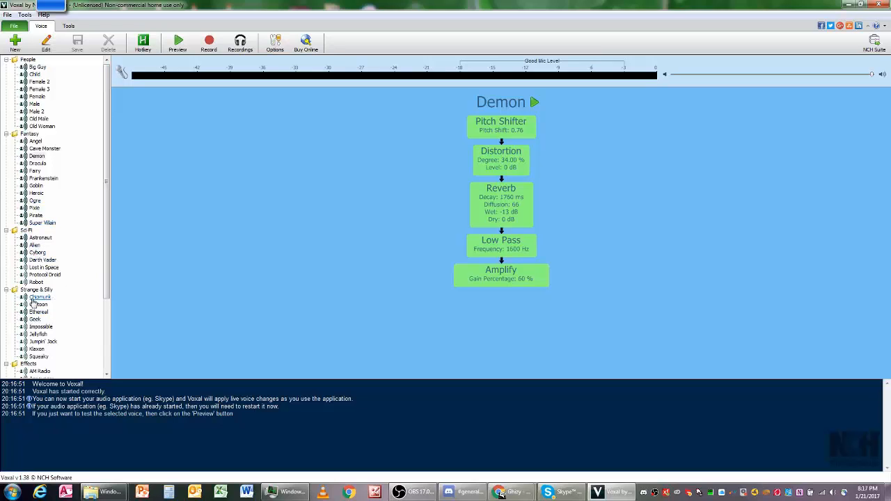
left_click(39, 296)
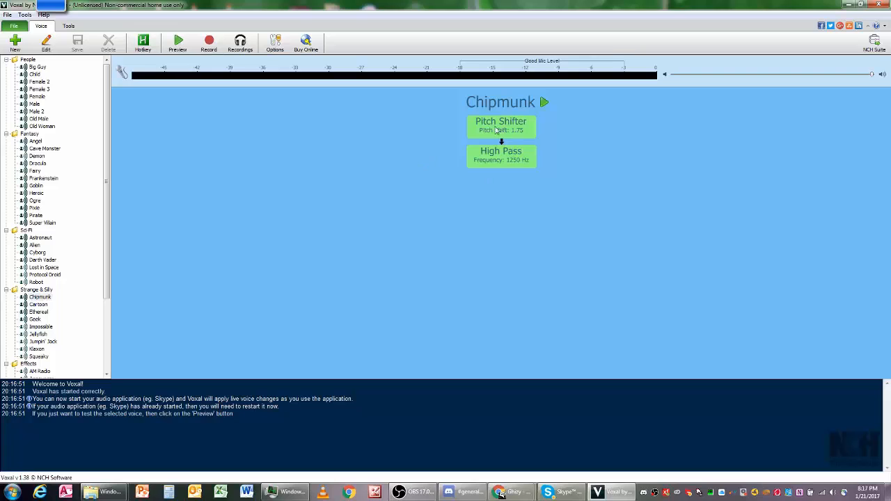
mouse_move(146, 98)
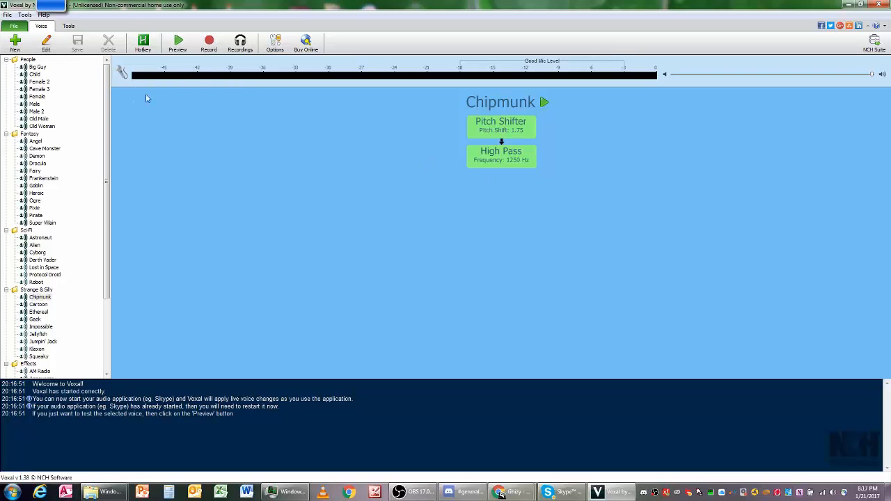
left_click(43, 267)
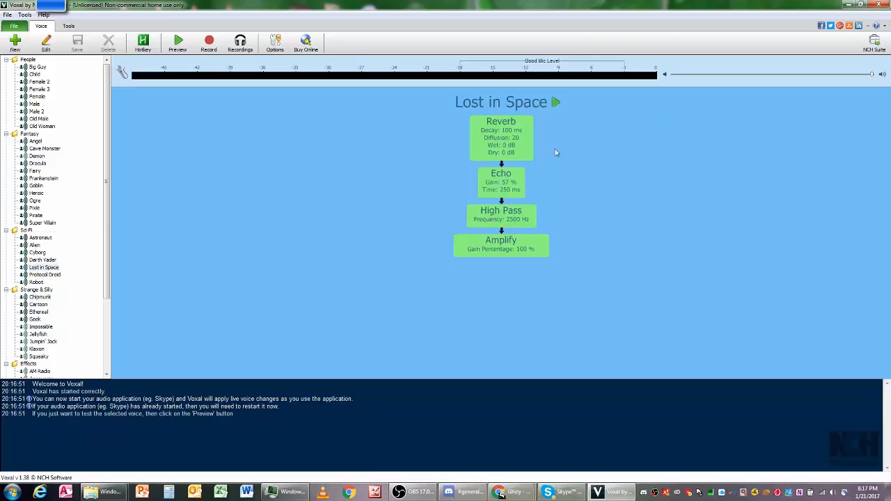
left_click(40, 297)
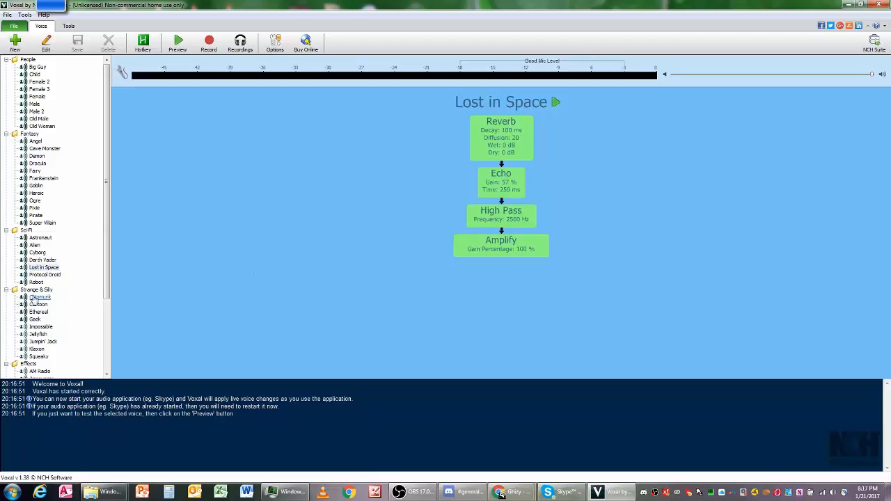
left_click(40, 297)
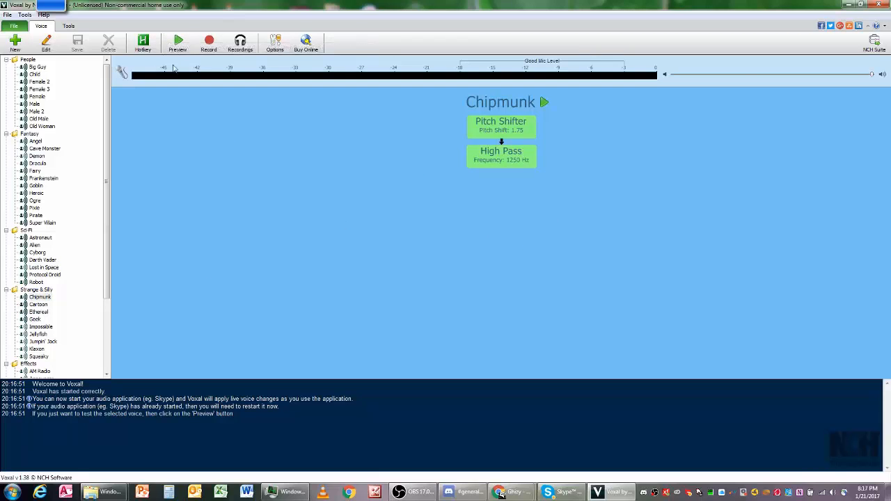
left_click(177, 42)
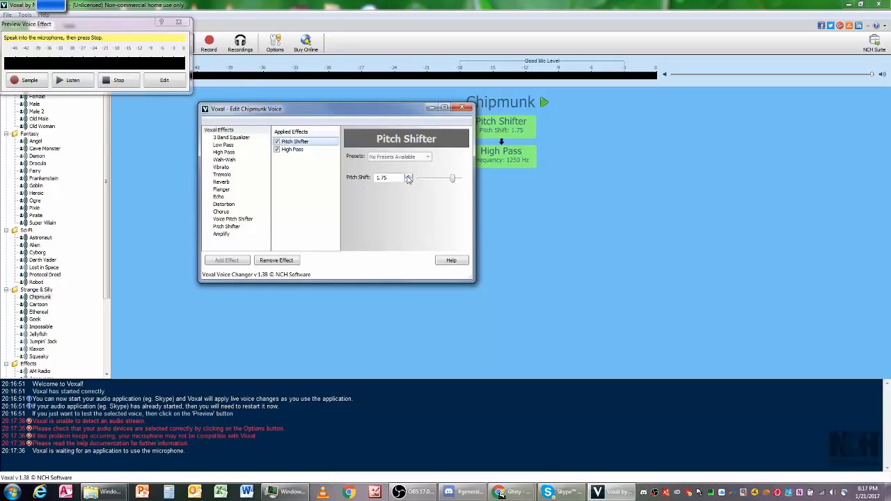
left_click(408, 175)
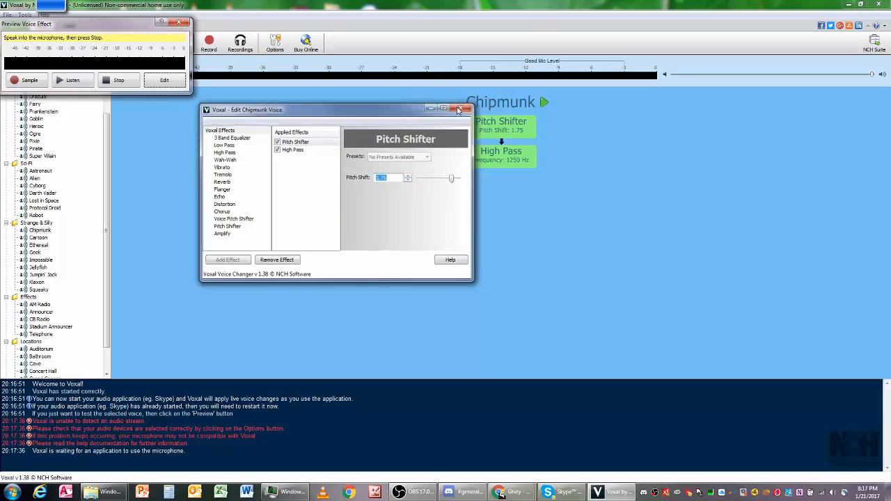
left_click(466, 110)
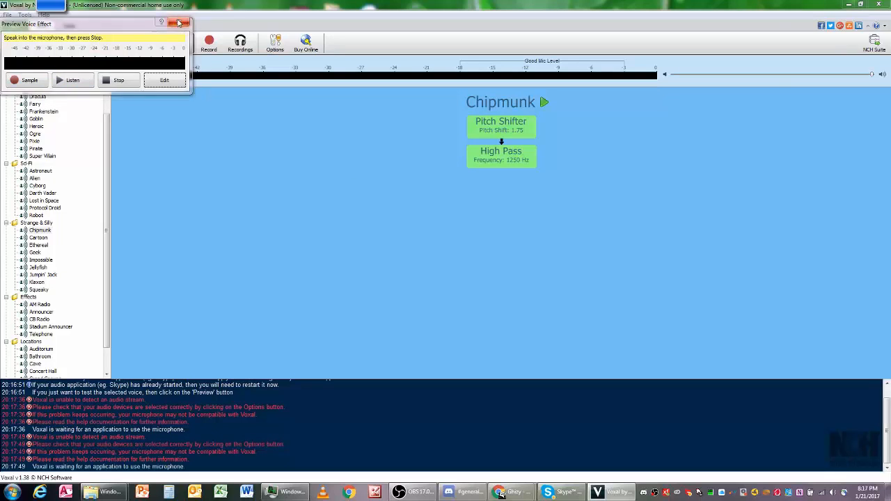
left_click(179, 22)
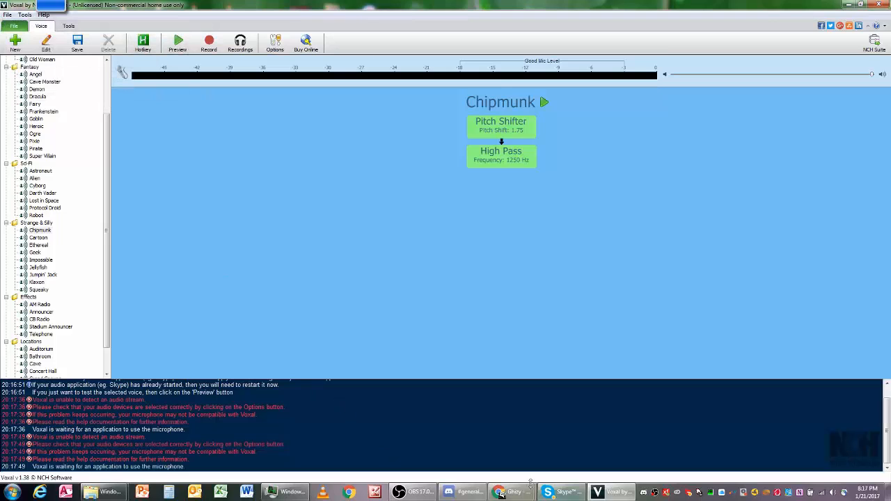
mouse_move(239, 42)
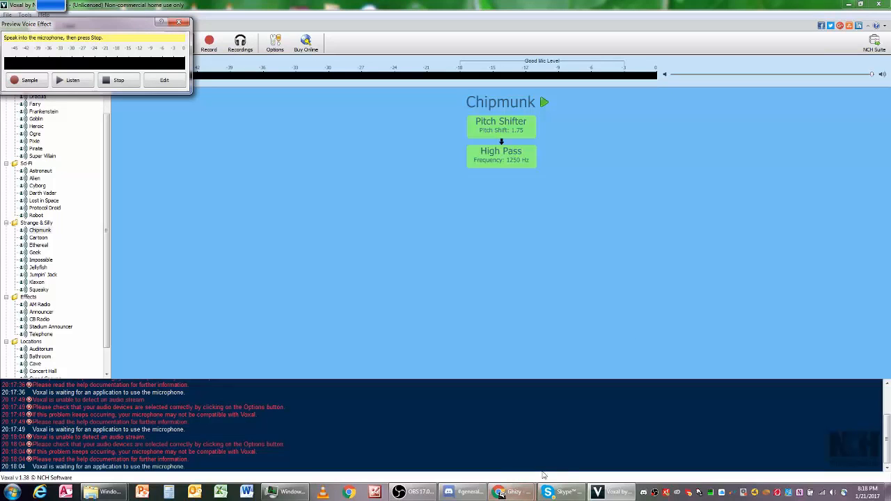
mouse_move(500, 492)
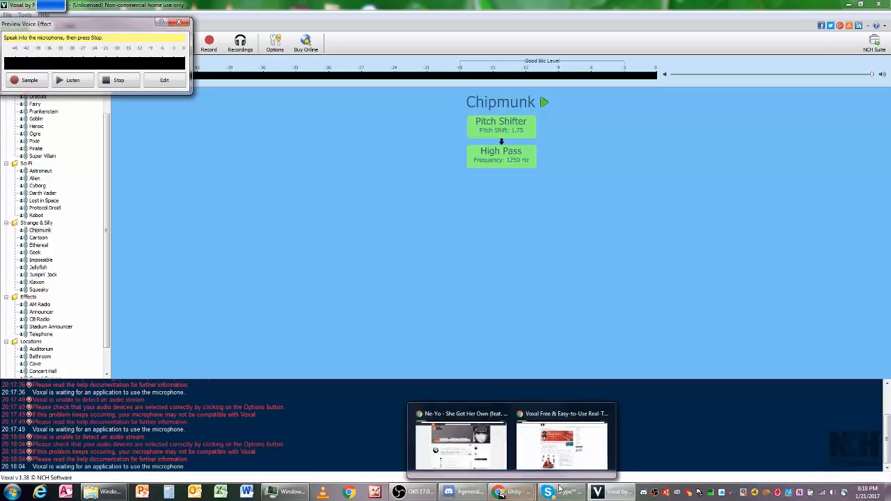
Bring up Voxal's Preview Voice Effect window to test the Chipmunk voice live.
left_click(470, 492)
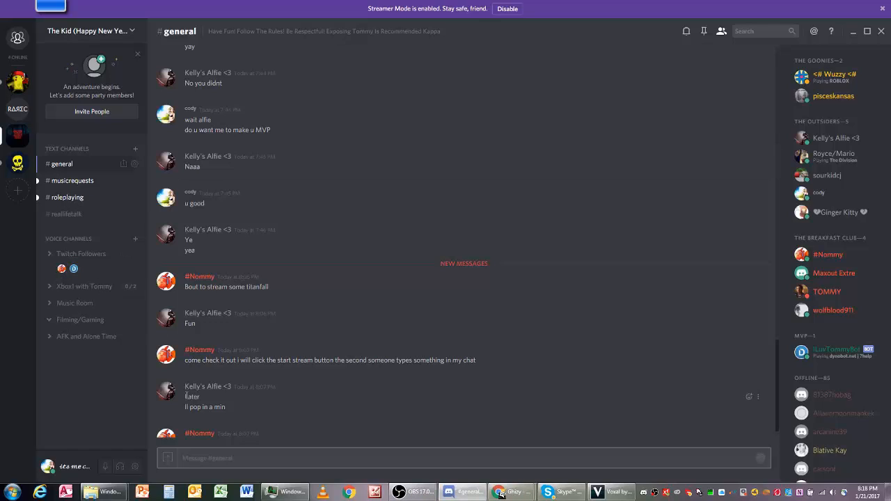
mouse_move(426, 419)
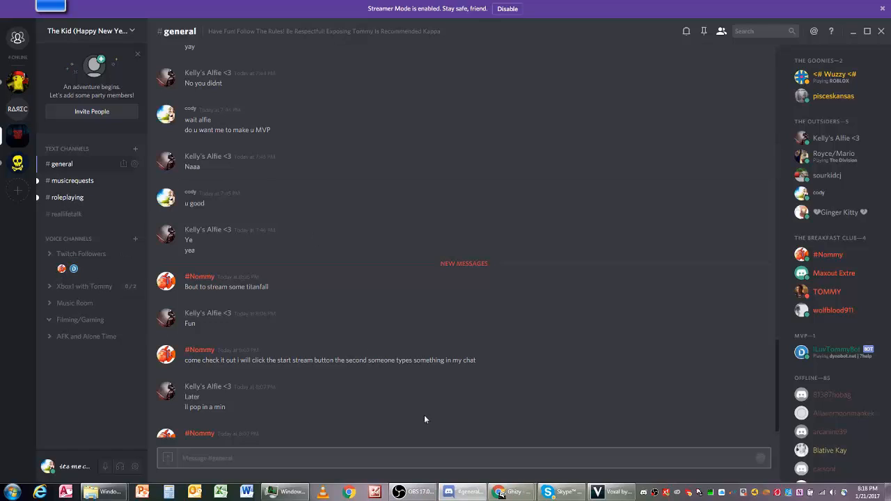
mouse_move(80, 253)
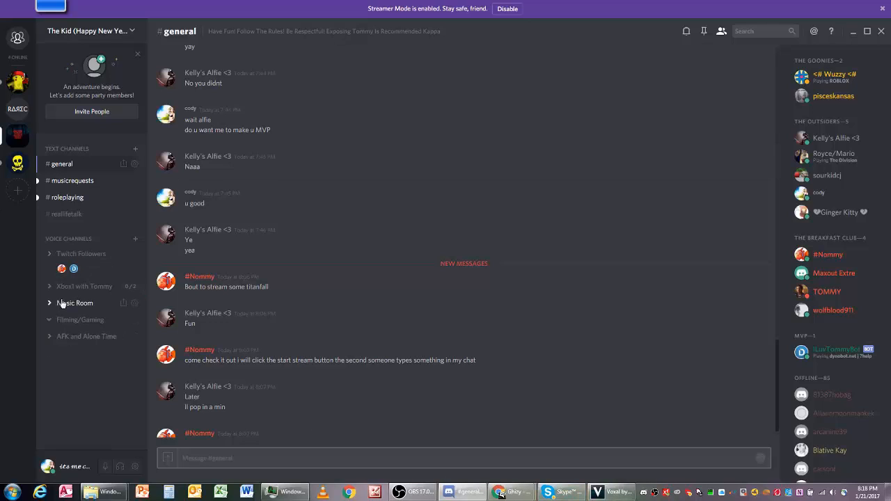
Connect to the Music Room voice channel from Discord's left sidebar.
left_click(75, 303)
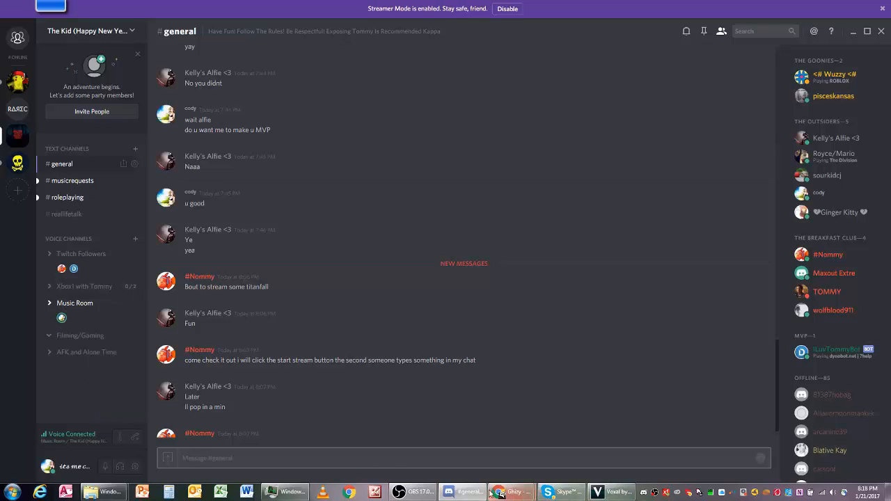
mouse_move(329, 374)
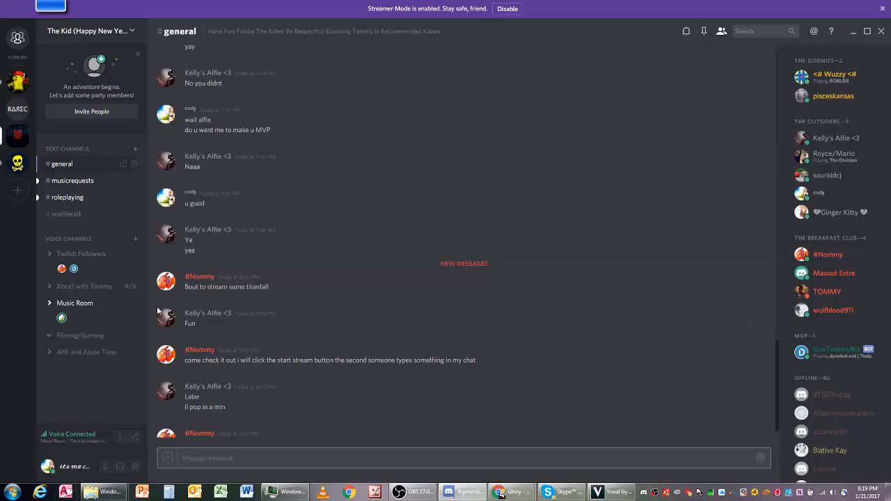
mouse_move(615, 491)
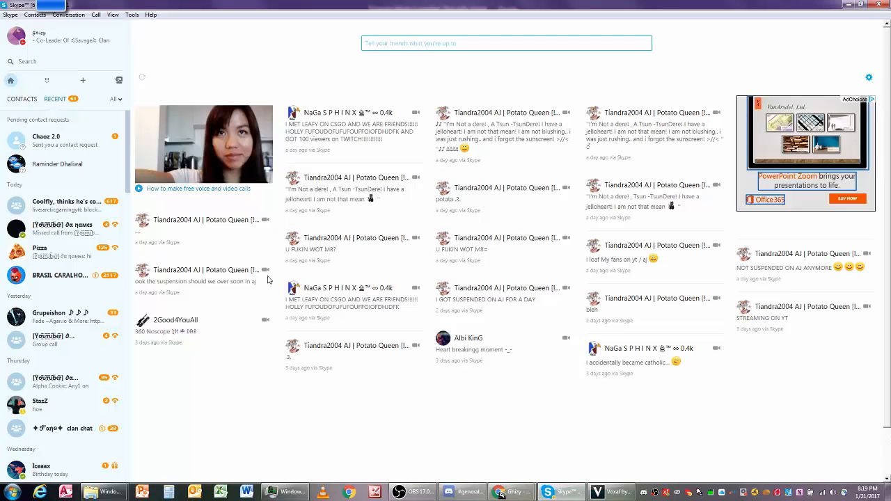
mouse_move(64, 243)
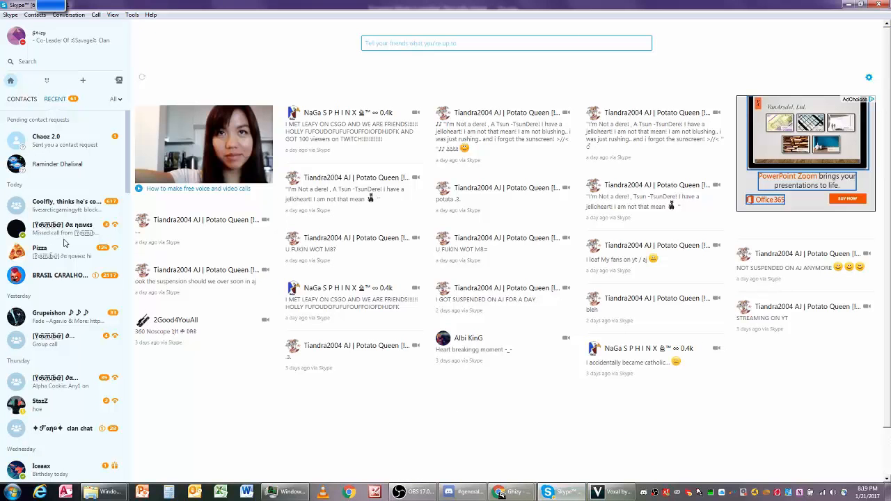
Open a Recent contact's Skype conversation showing past calls and shared images.
left_click(62, 228)
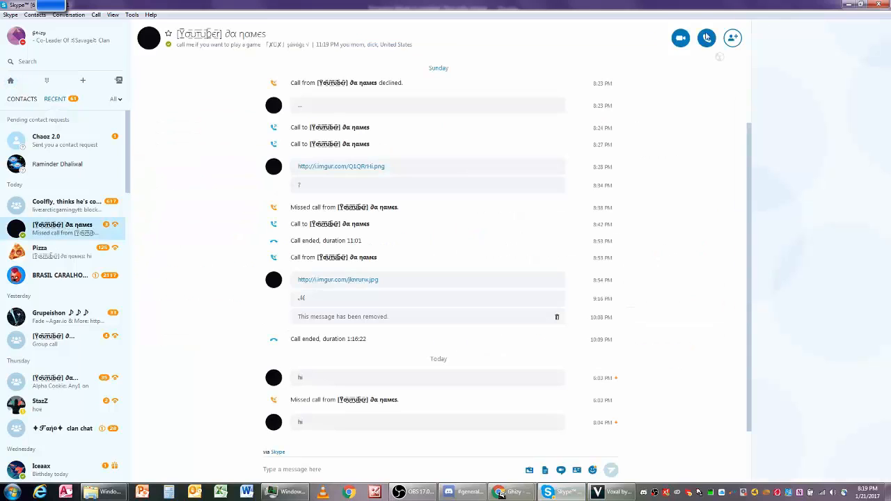
left_click(706, 38)
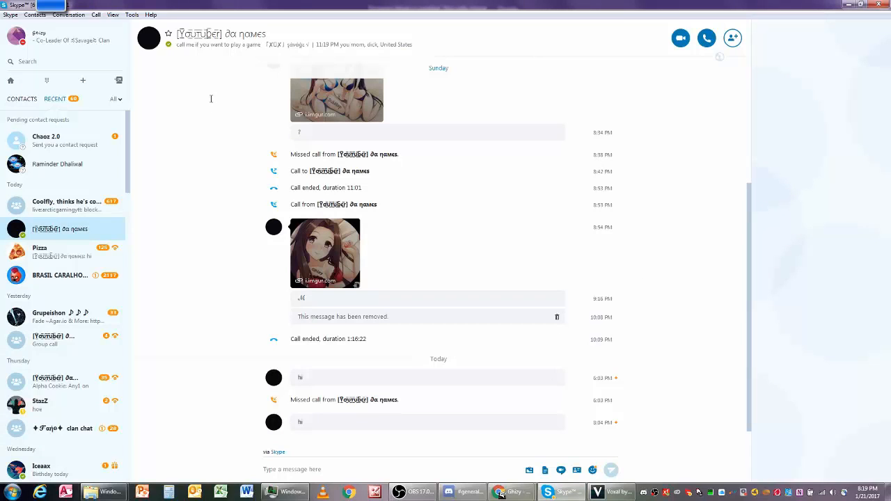
mouse_move(511, 245)
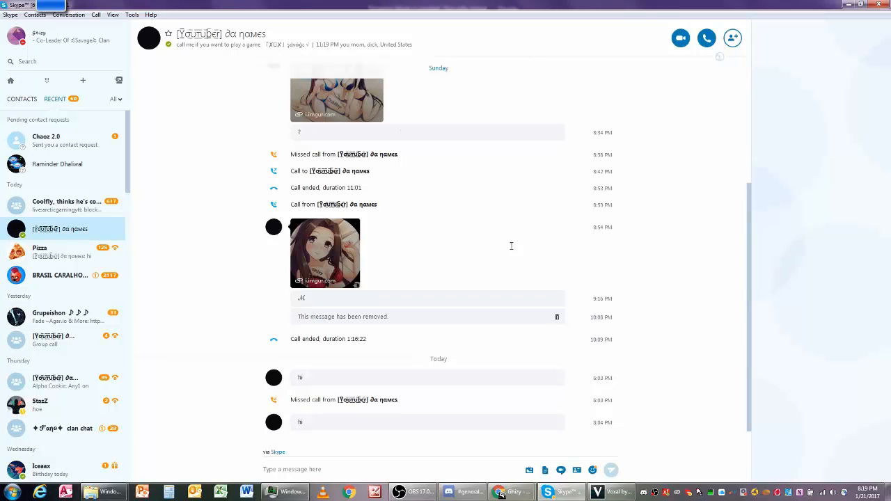